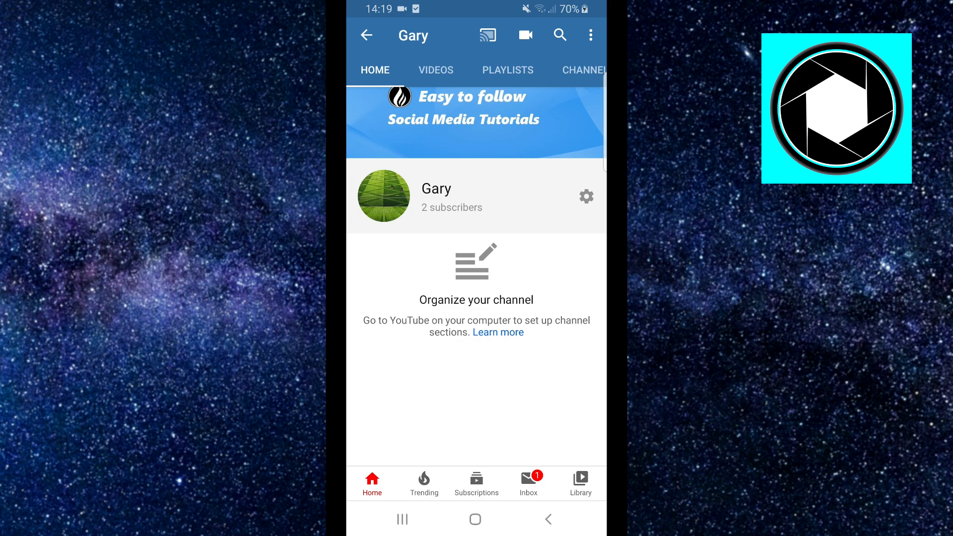
Back out of the YouTube channel page and home feed to the phone's app drawer.
click(477, 483)
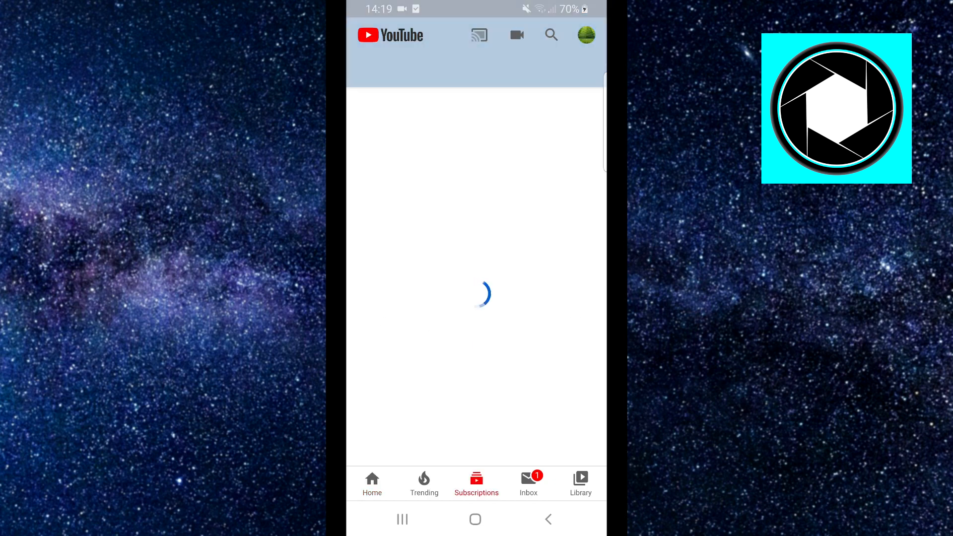
click(584, 34)
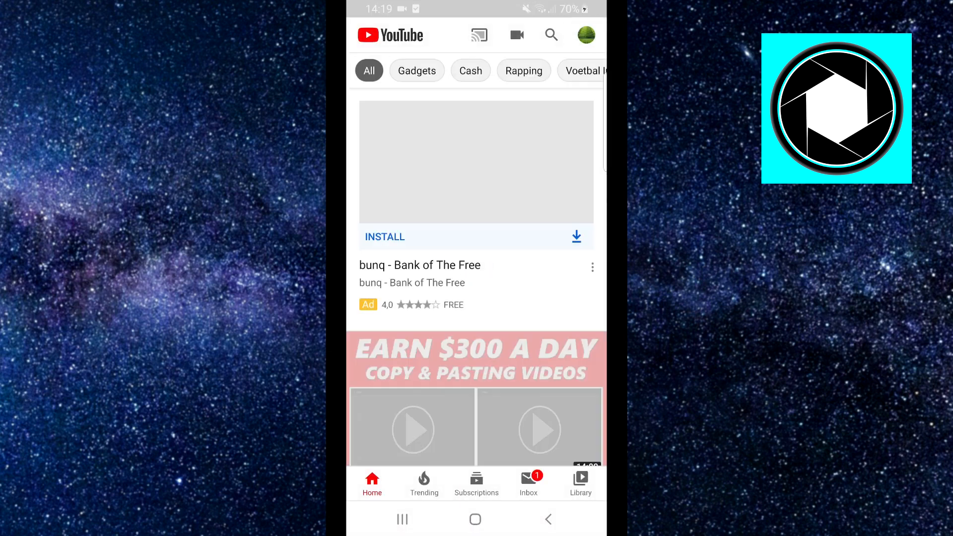
click(585, 35)
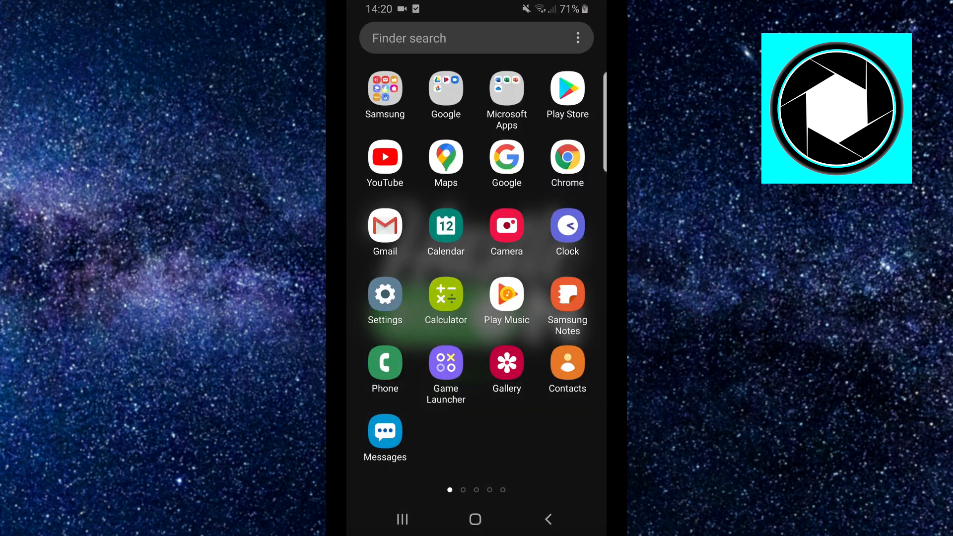
Search Settings' installed apps for 'youtube'.
click(384, 301)
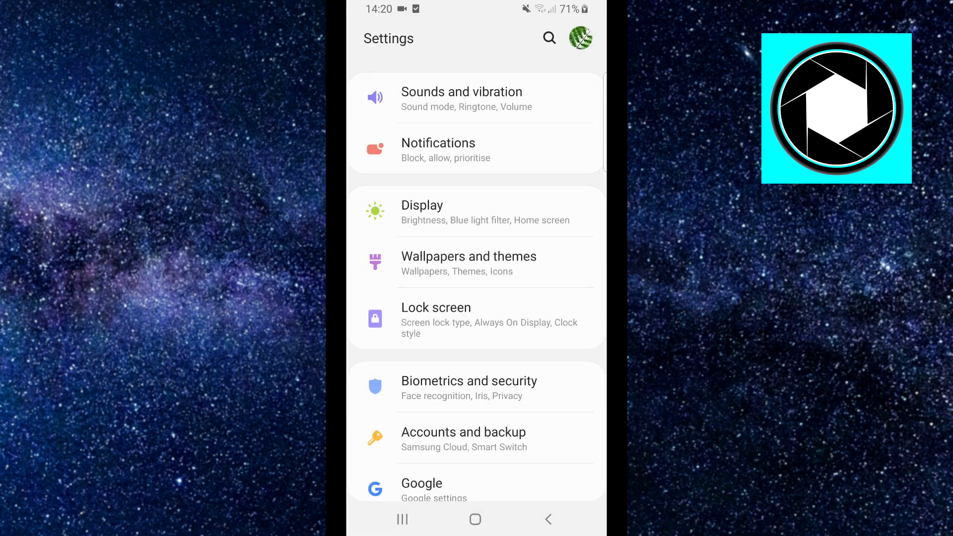
scroll(down, 3)
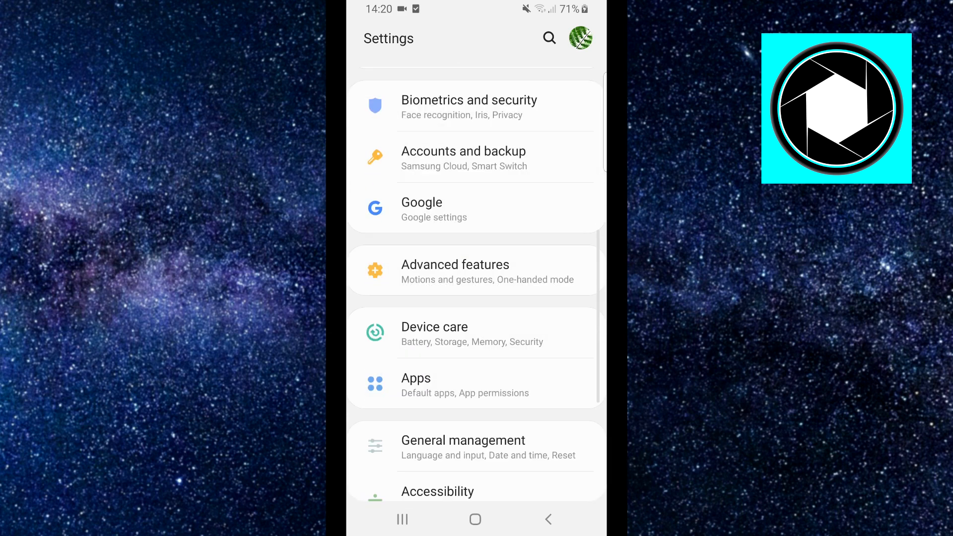
click(416, 386)
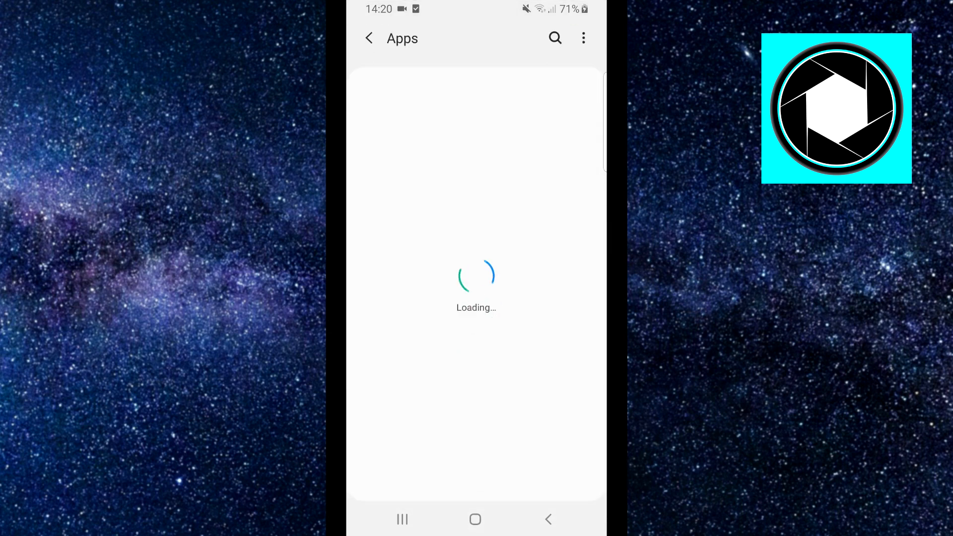
text(yout)
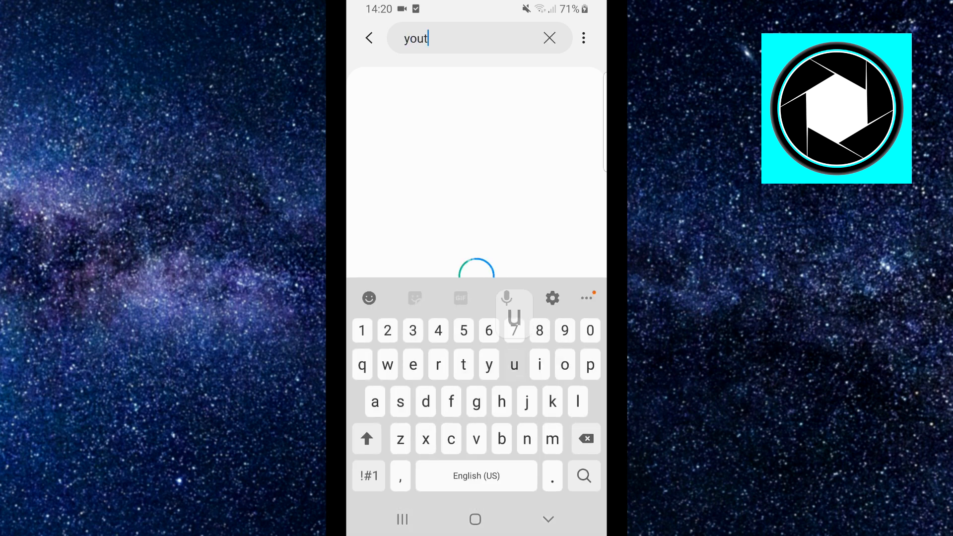
text(ube)
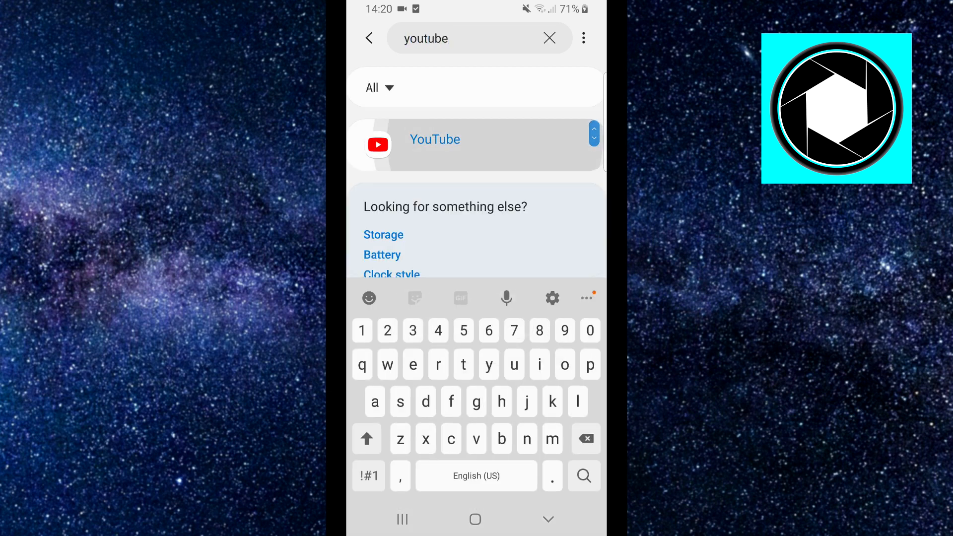
Clear YouTube's cache from its App info storage page.
click(435, 144)
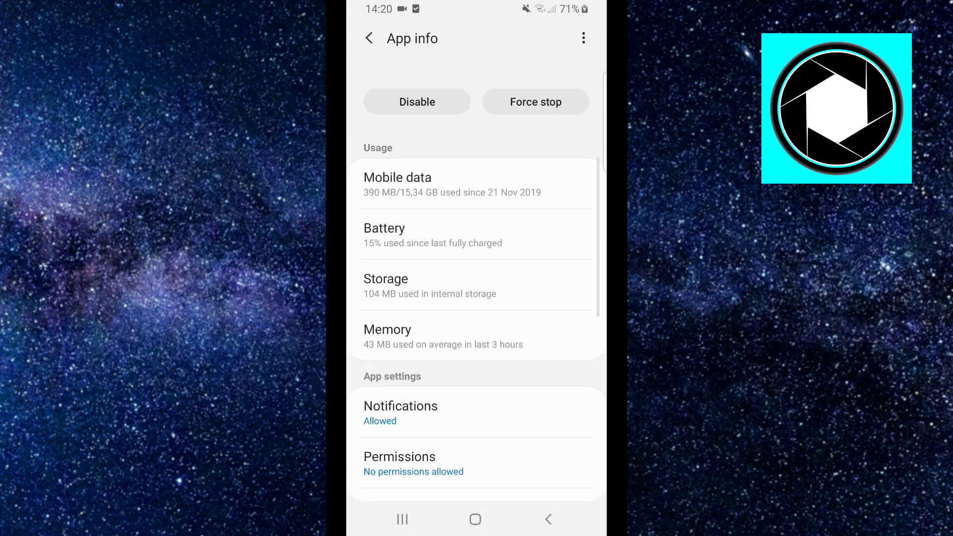
click(385, 279)
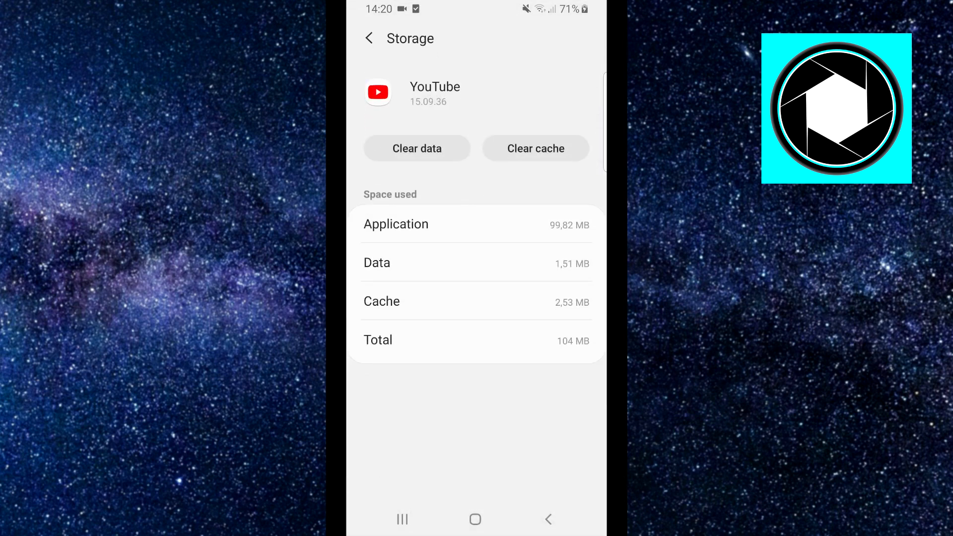
click(536, 148)
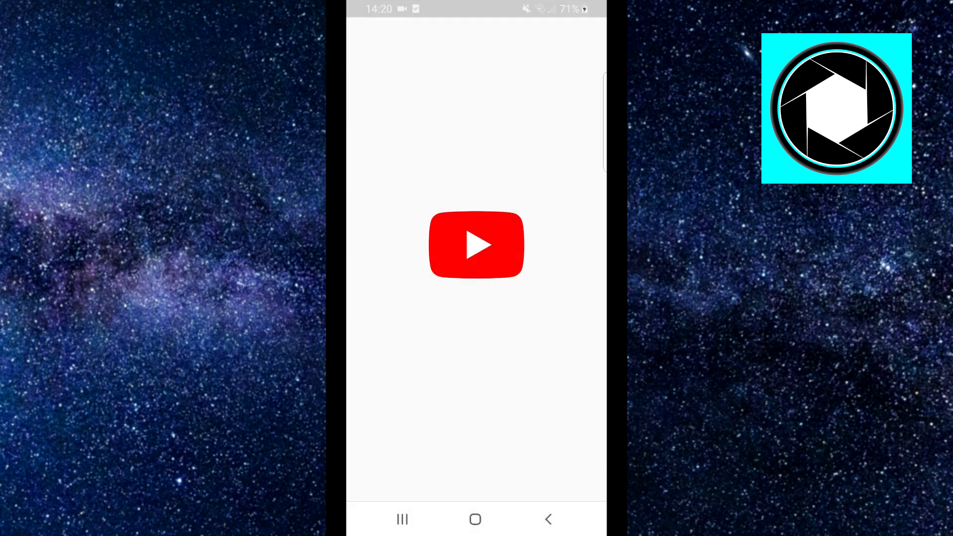
Return from the YouTube splash screen to Settings' installed apps list.
click(475, 519)
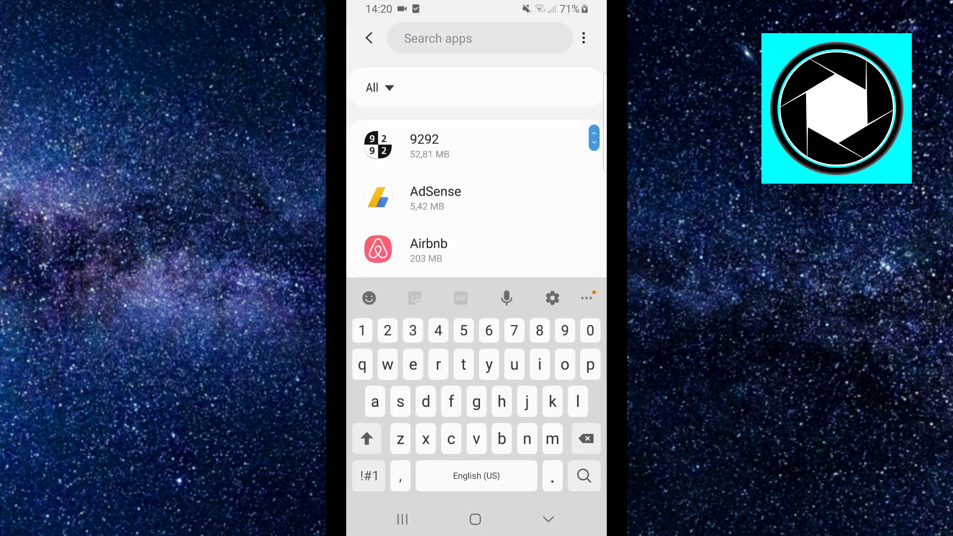
Search 'youti', open YouTube's storage, and clear its app data.
text(youti)
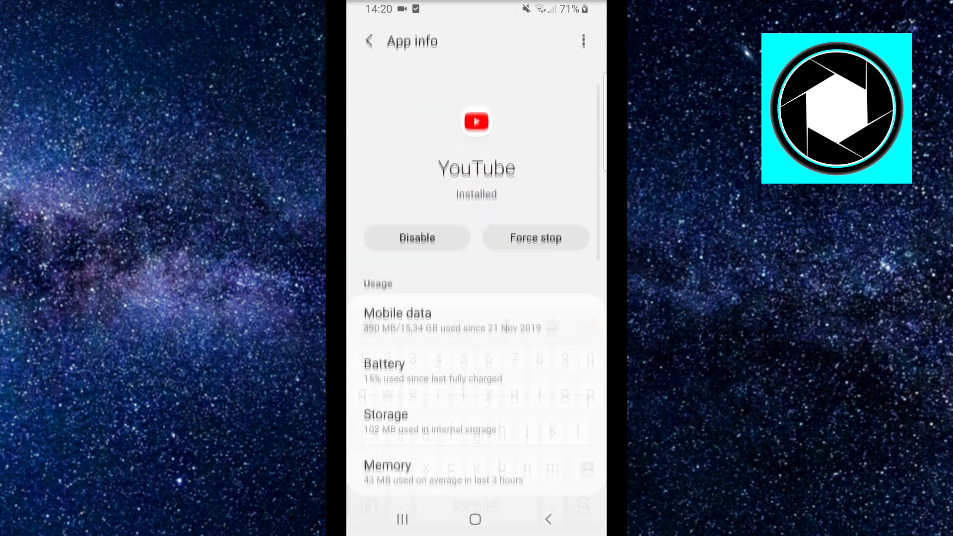
click(386, 414)
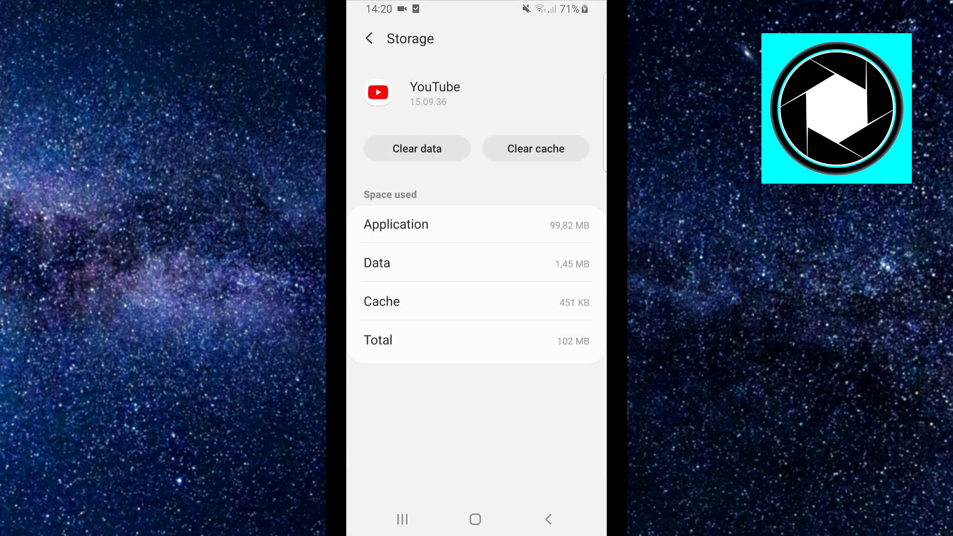
click(417, 148)
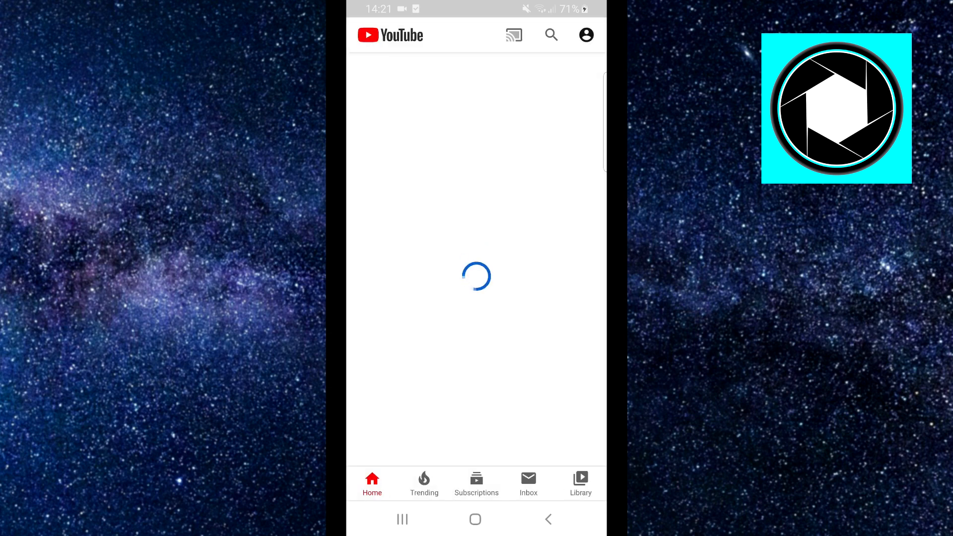
Confirm Subscriptions and Library are signed out, then start Sign in from the account page.
click(477, 483)
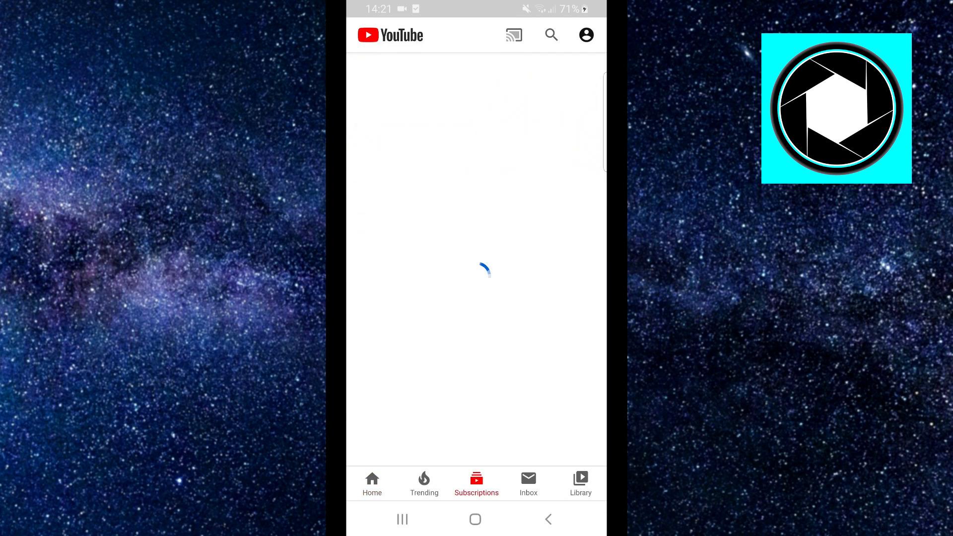
click(580, 483)
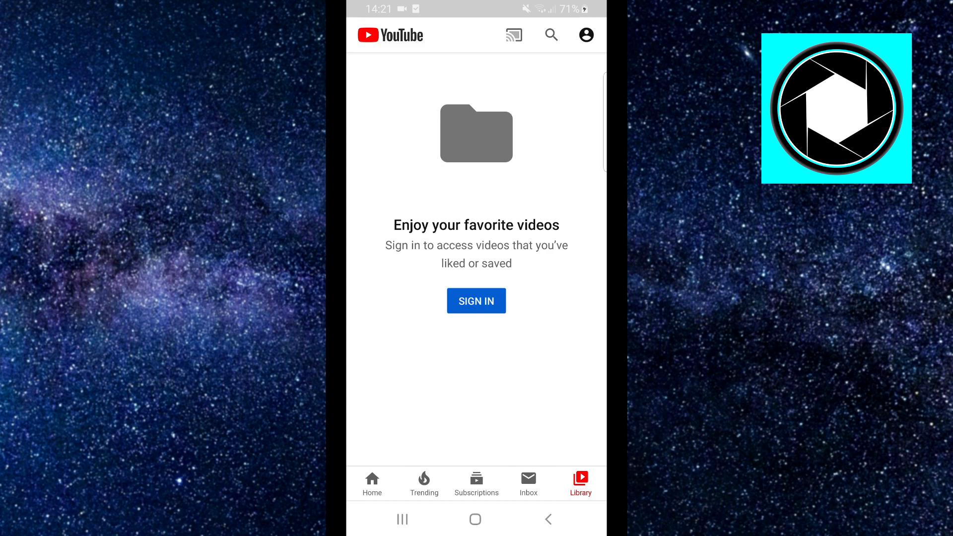
click(585, 35)
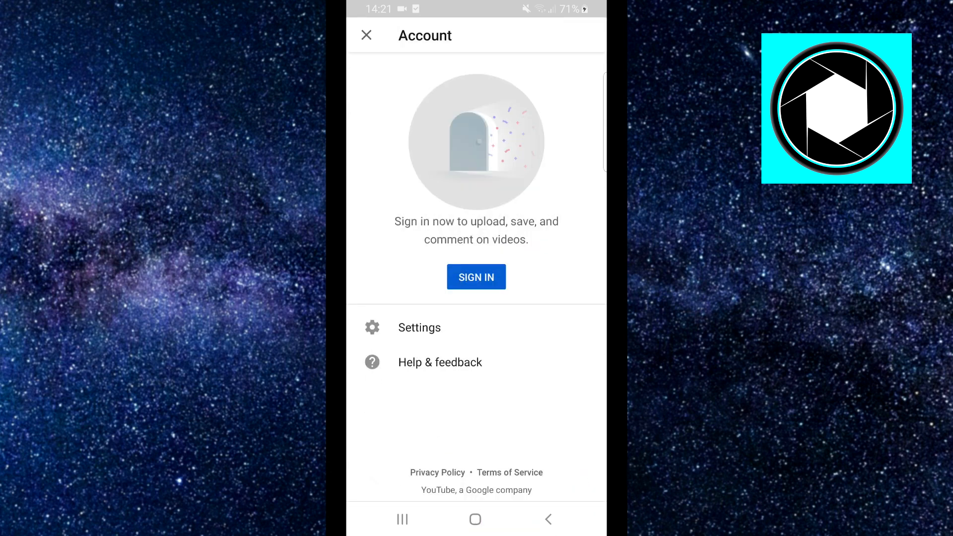
click(476, 277)
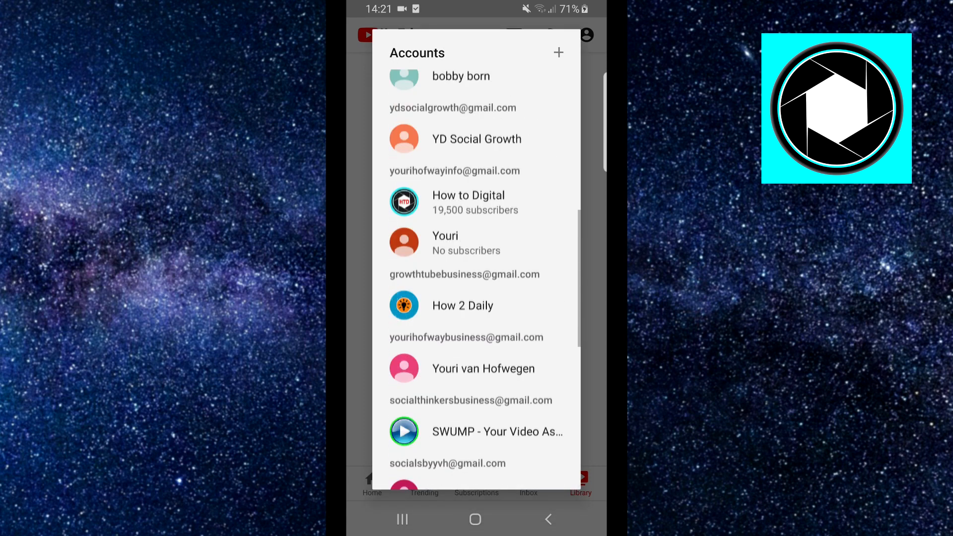
Pick an account, then open the accounts menu showing Sign out.
scroll(down, 3)
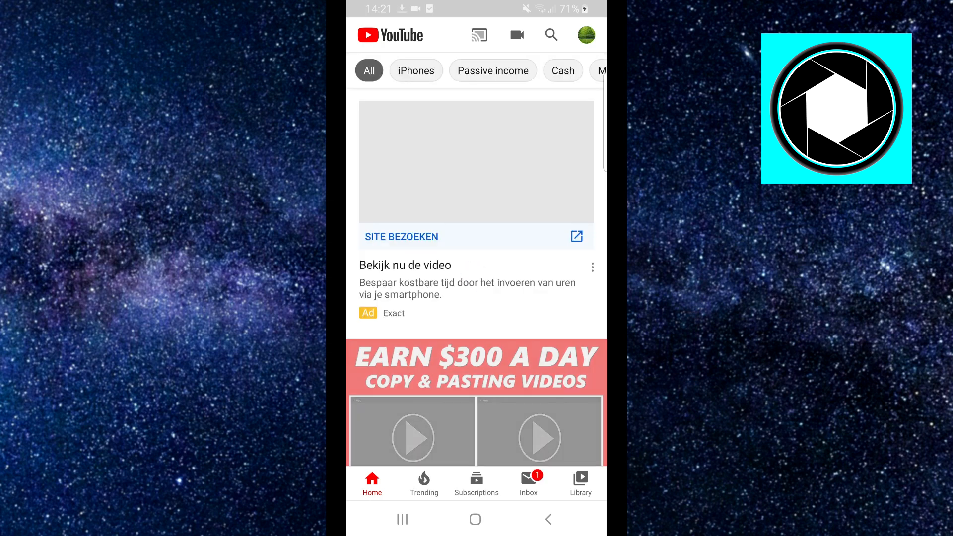
click(585, 35)
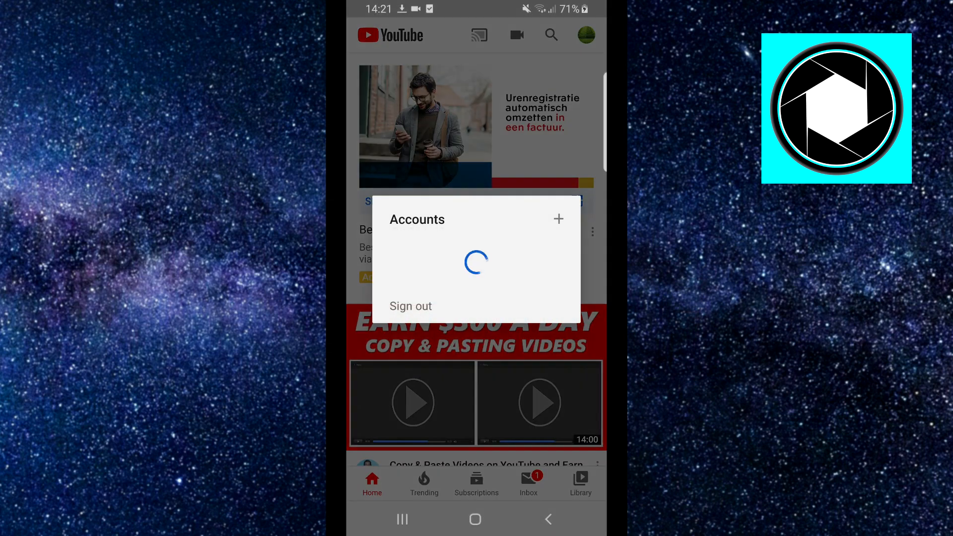